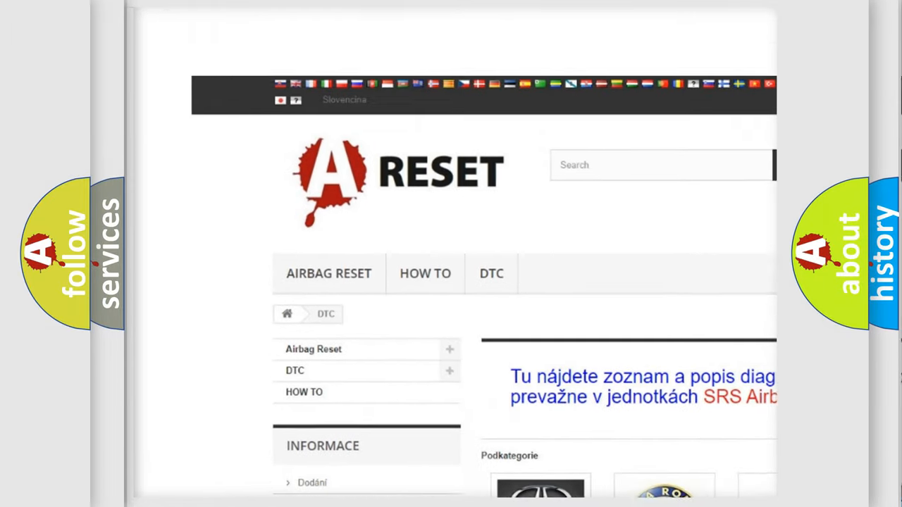
Step: Scroll the DTC brand page to the Toyota tile and browse its diagnostic code list
{"action": "scroll", "scroll_direction": "down", "scroll_amount": 3}
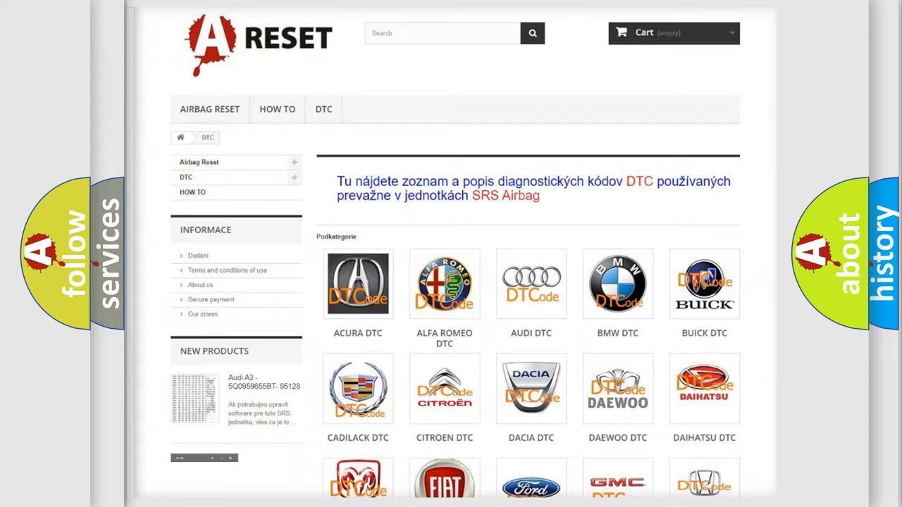
{"action": "scroll", "scroll_direction": "down", "scroll_amount": 3}
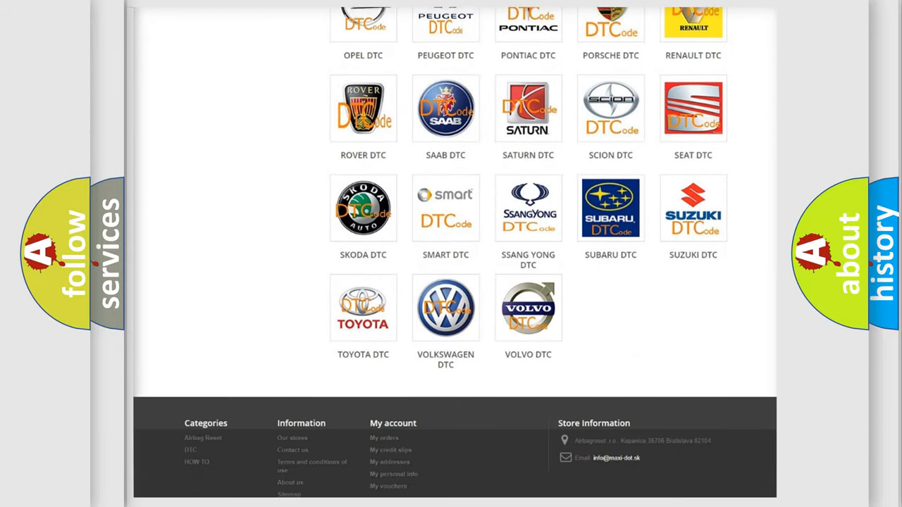
{"action": "scroll", "scroll_direction": "down", "scroll_amount": 3}
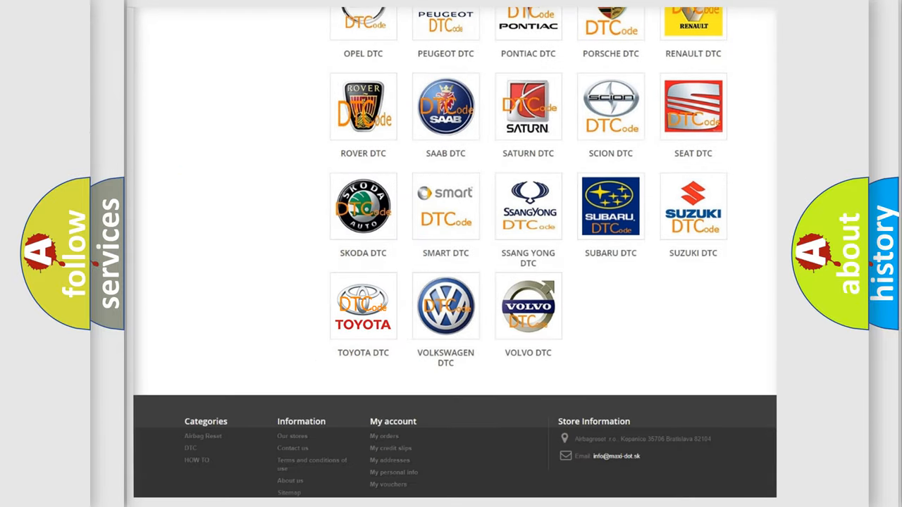
{"action": "left_click", "coordinate": [363, 305]}
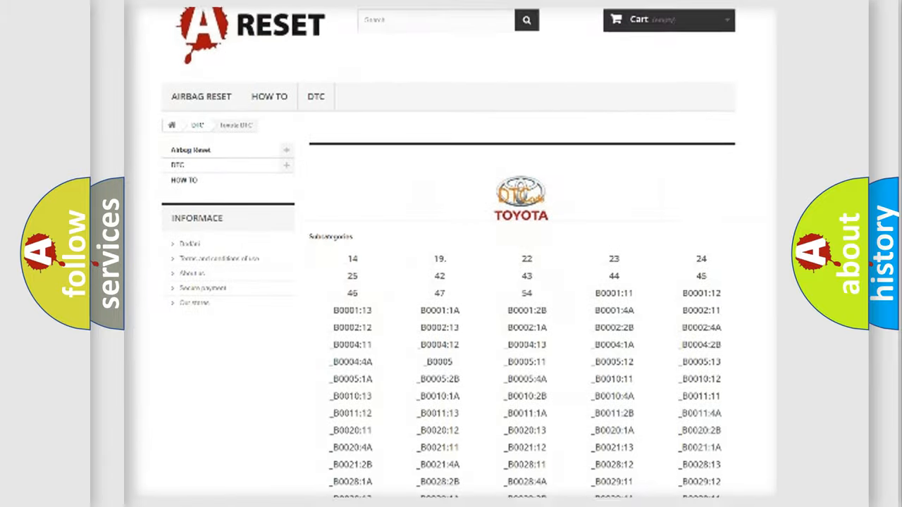
{"action": "scroll", "scroll_direction": "down", "scroll_amount": 3}
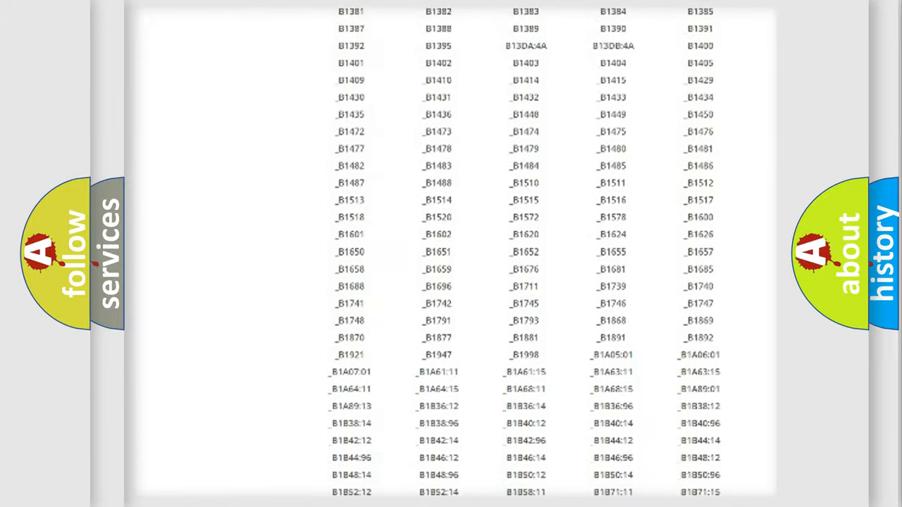